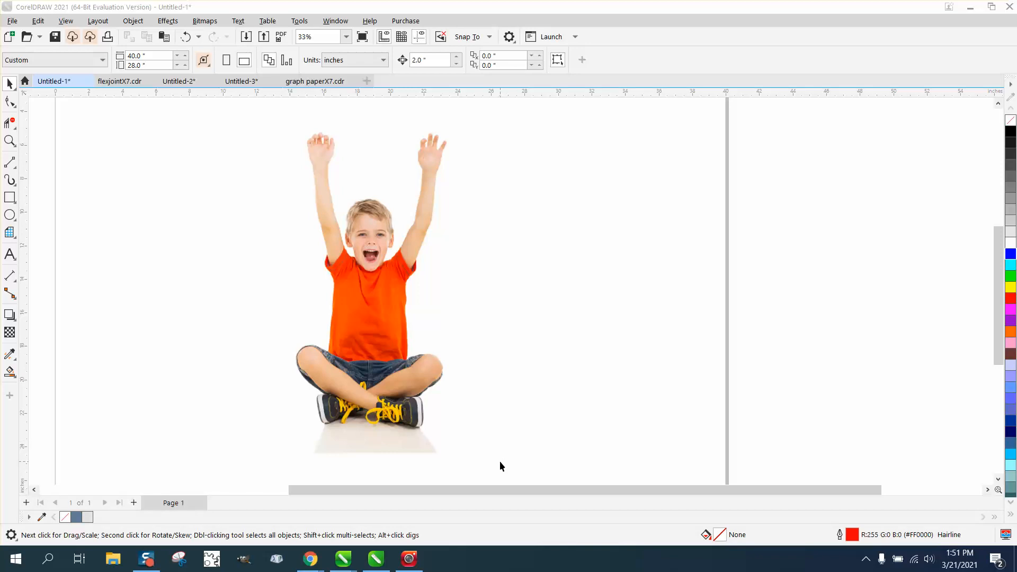
pyautogui.moveTo(229, 274)
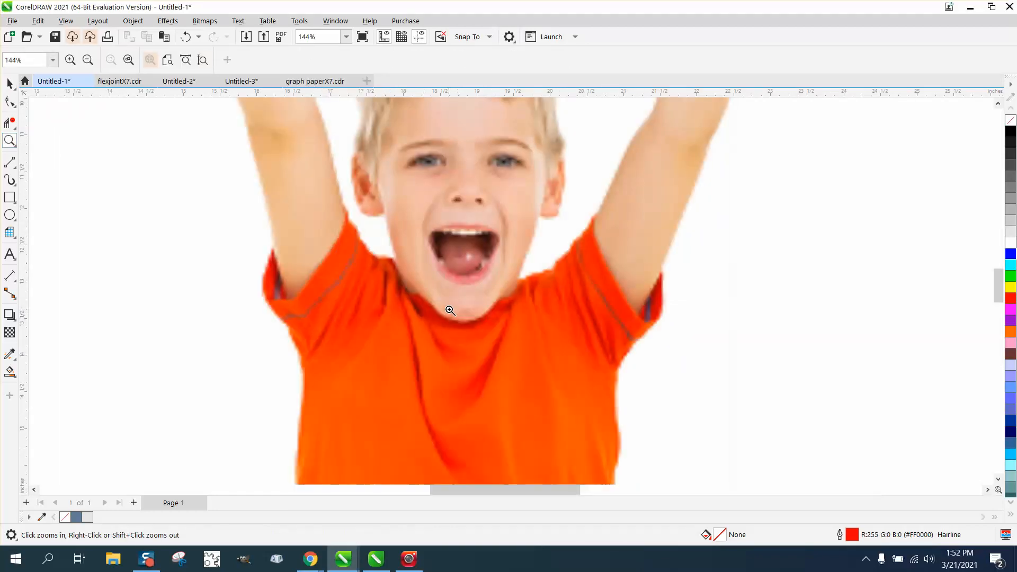
# - Zoom out to the whole photo and send it to Corel PHOTO-PAINT with Edit Bitmap
pyautogui.rightClick(450, 309)
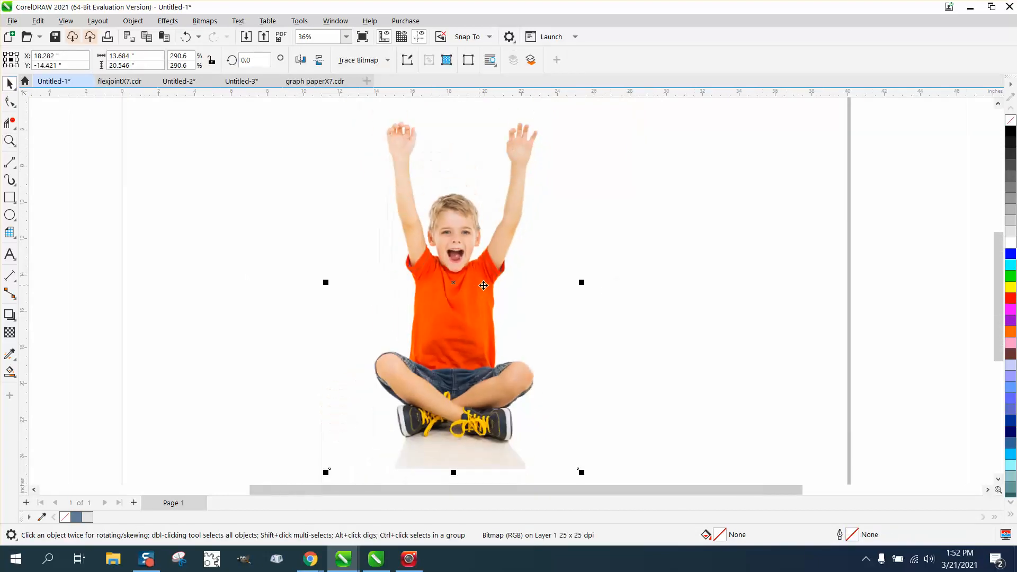
pyautogui.moveTo(563, 124)
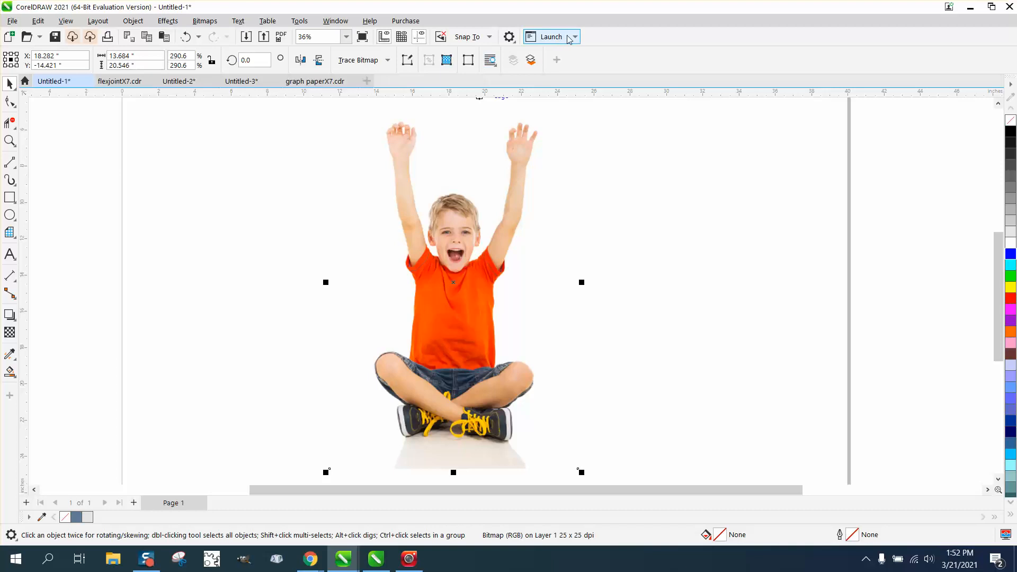
pyautogui.click(551, 36)
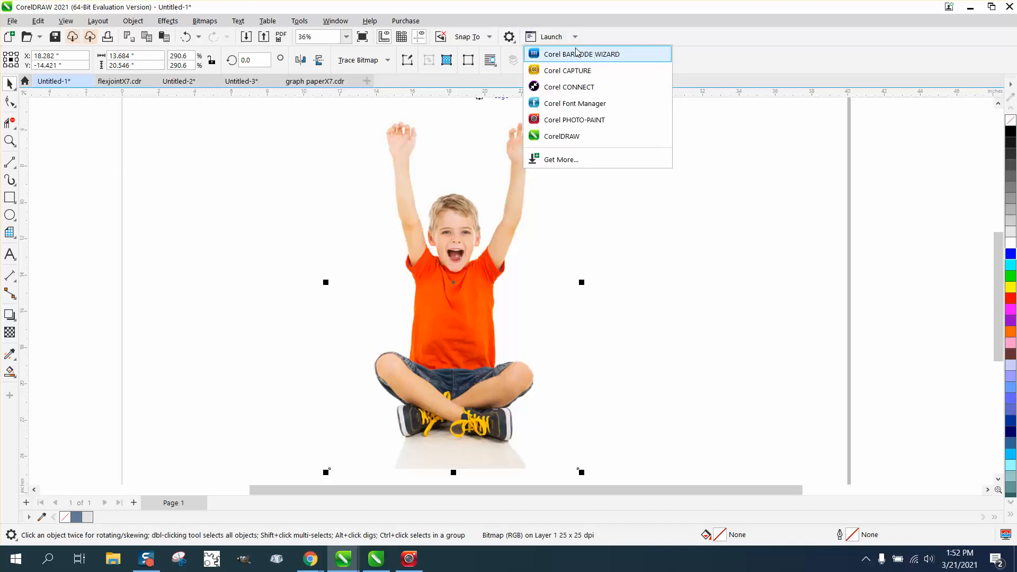
pyautogui.moveTo(573, 158)
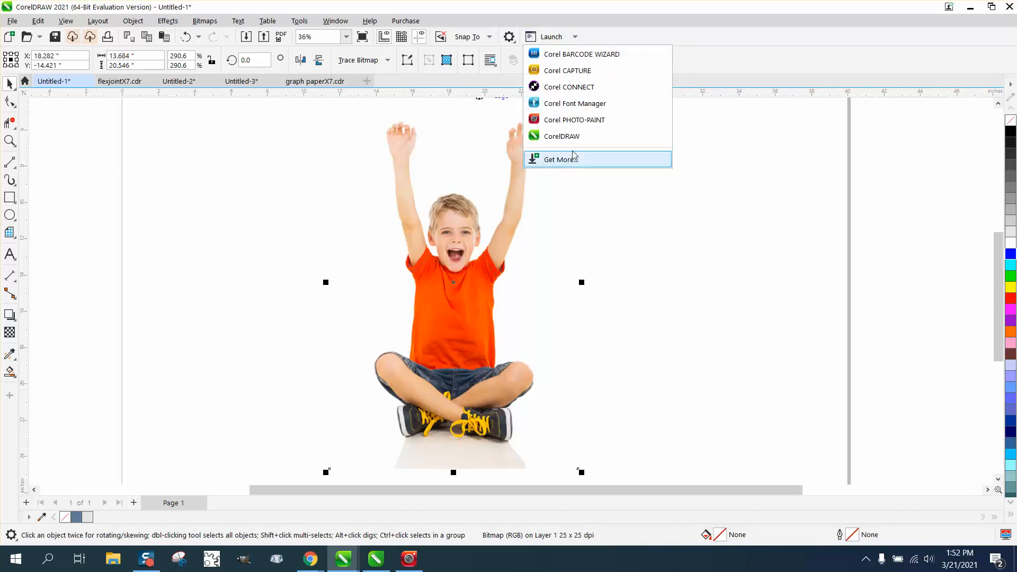
pyautogui.click(204, 20)
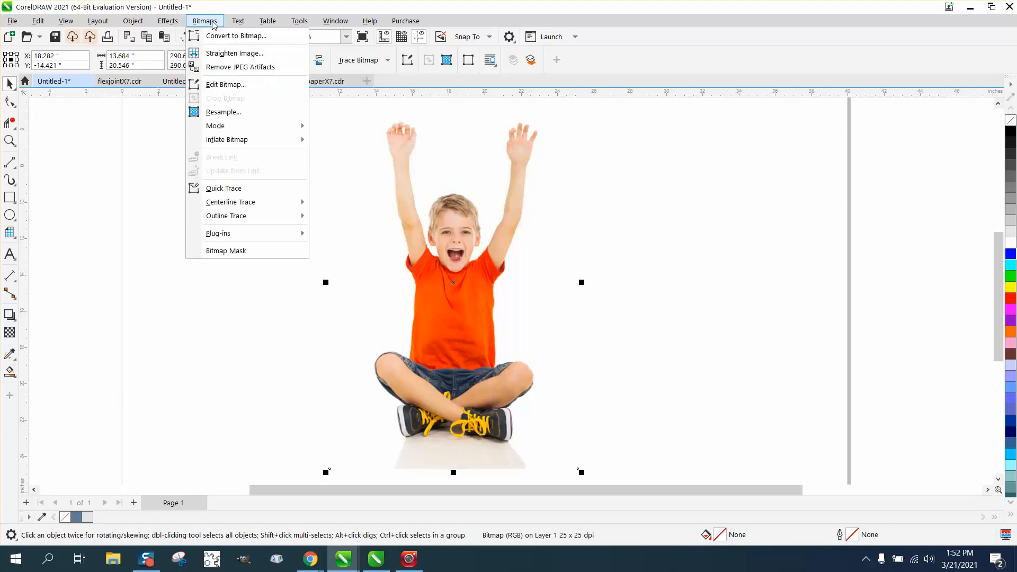
pyautogui.click(205, 20)
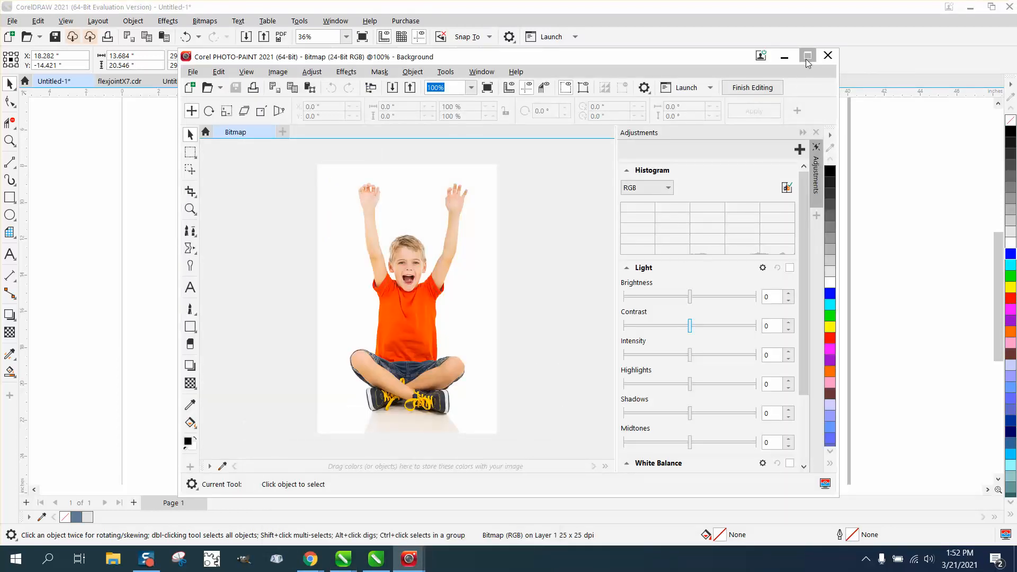
# - Maximize PHOTO-PAINT, reopen the Adjustments docker and show its list of adjustment types
pyautogui.click(807, 55)
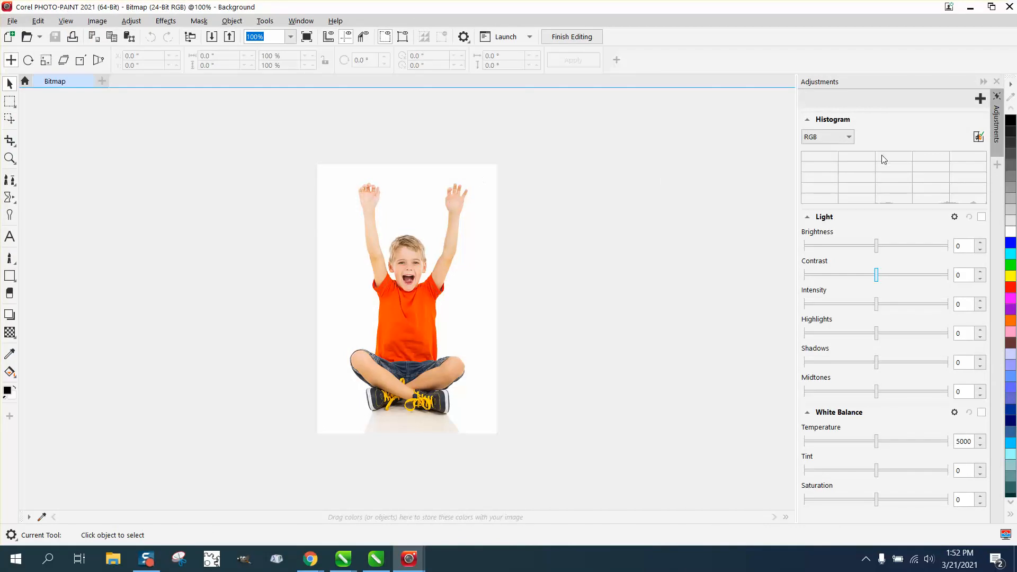
pyautogui.moveTo(727, 113)
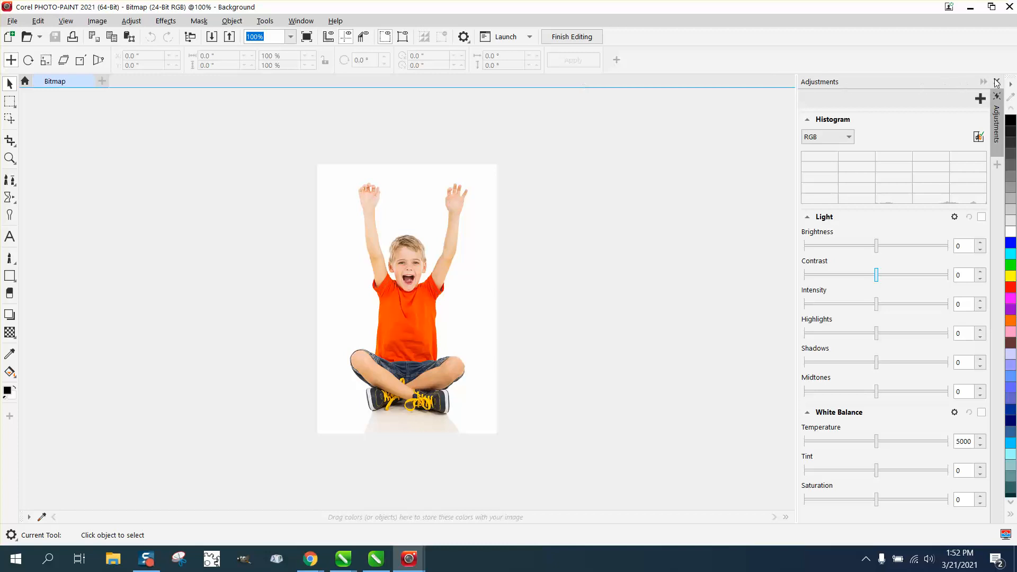
pyautogui.click(300, 21)
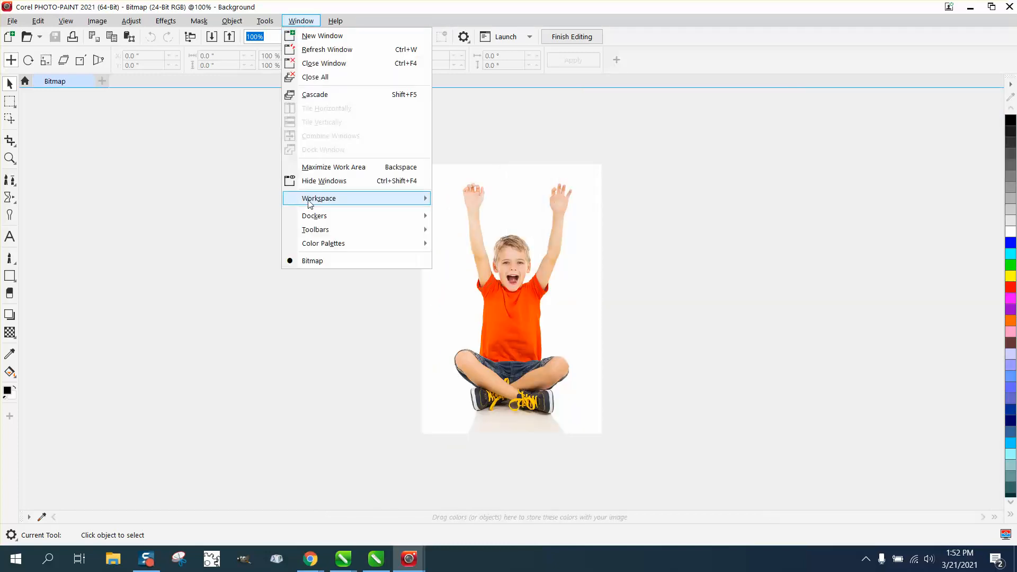
pyautogui.moveTo(315, 216)
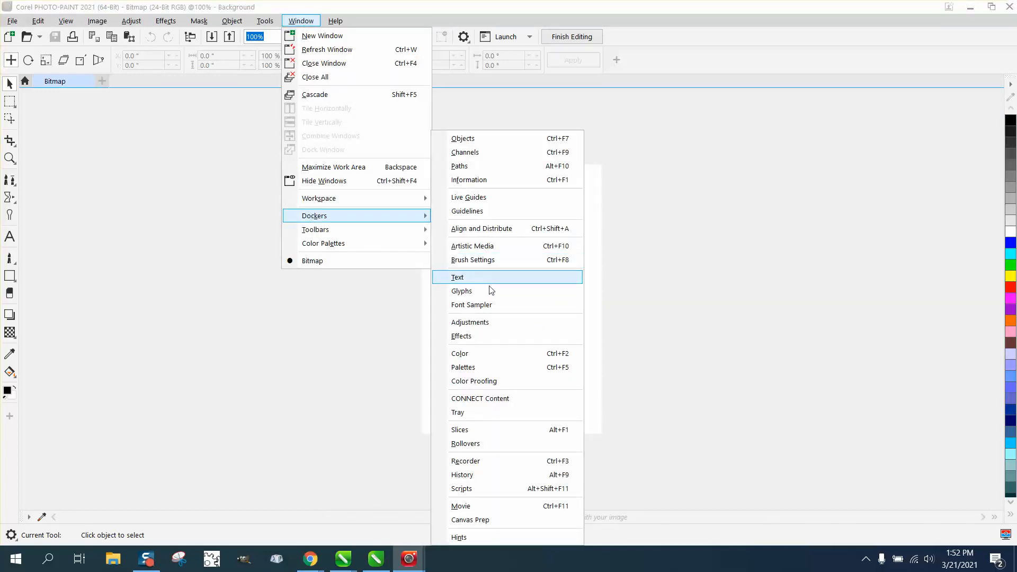
pyautogui.click(470, 323)
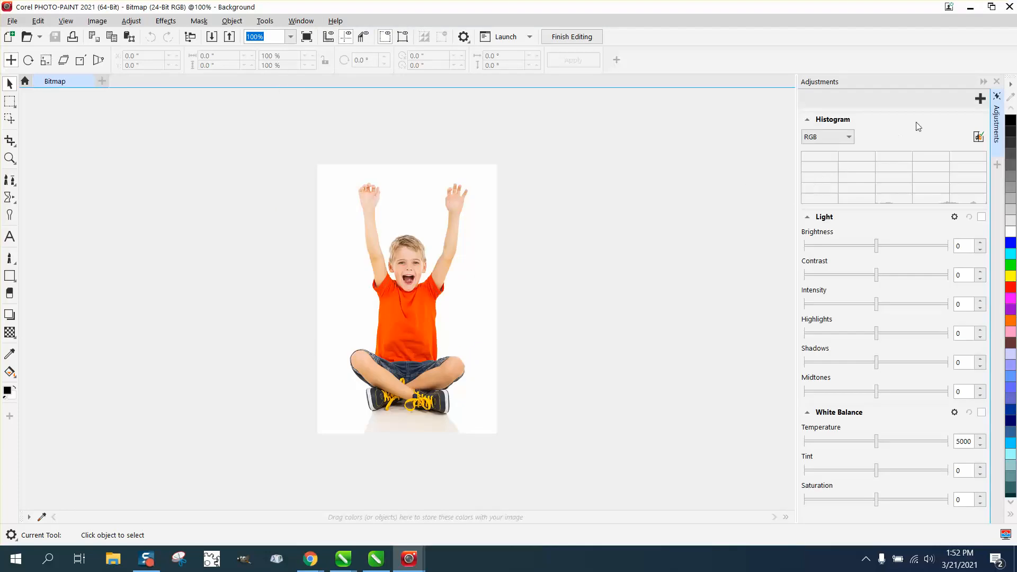
pyautogui.click(980, 99)
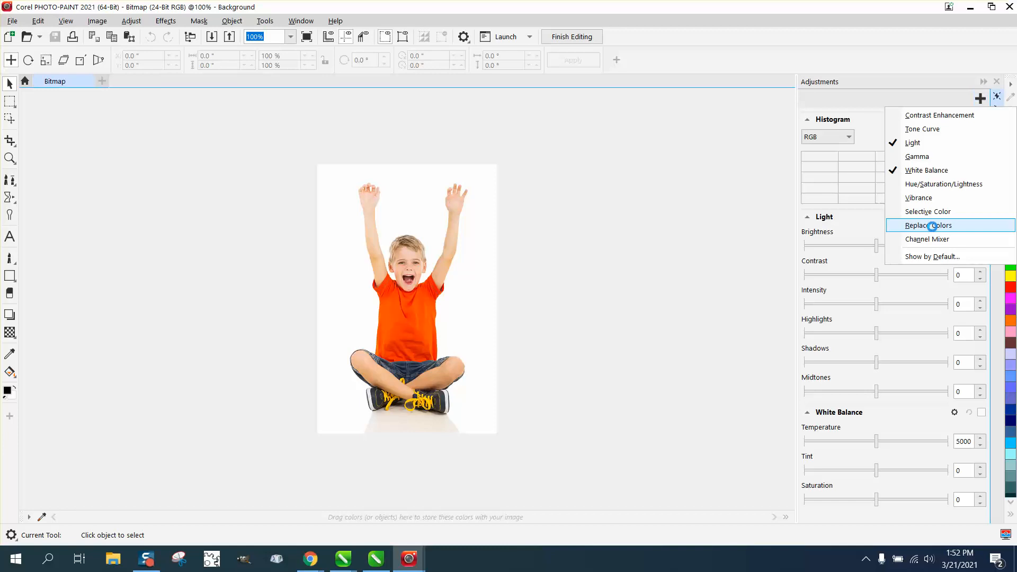
# - Add Replace Colors mapping the shirt's sampled orange to blue, then zoom in to check
pyautogui.click(927, 225)
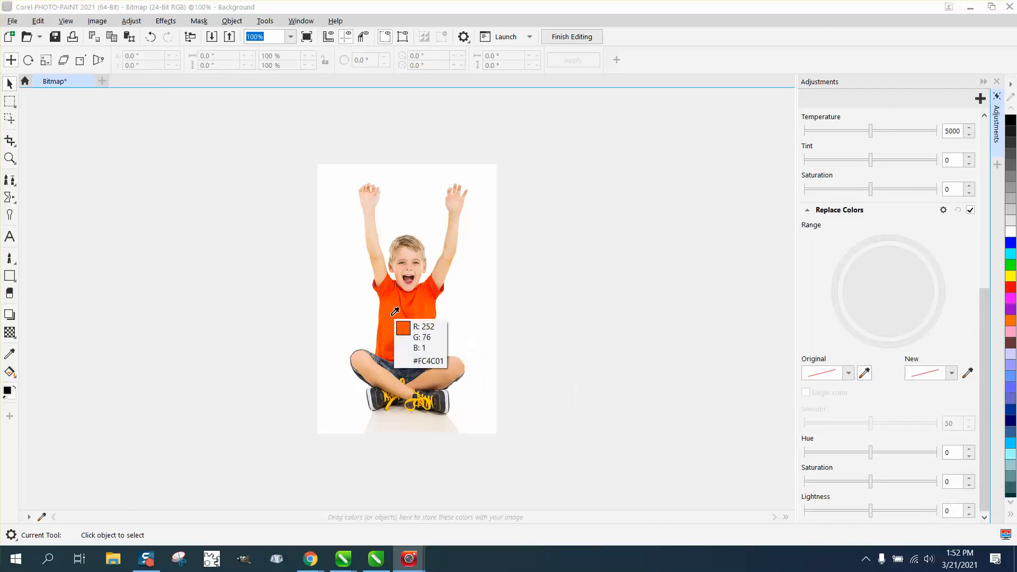
pyautogui.click(393, 317)
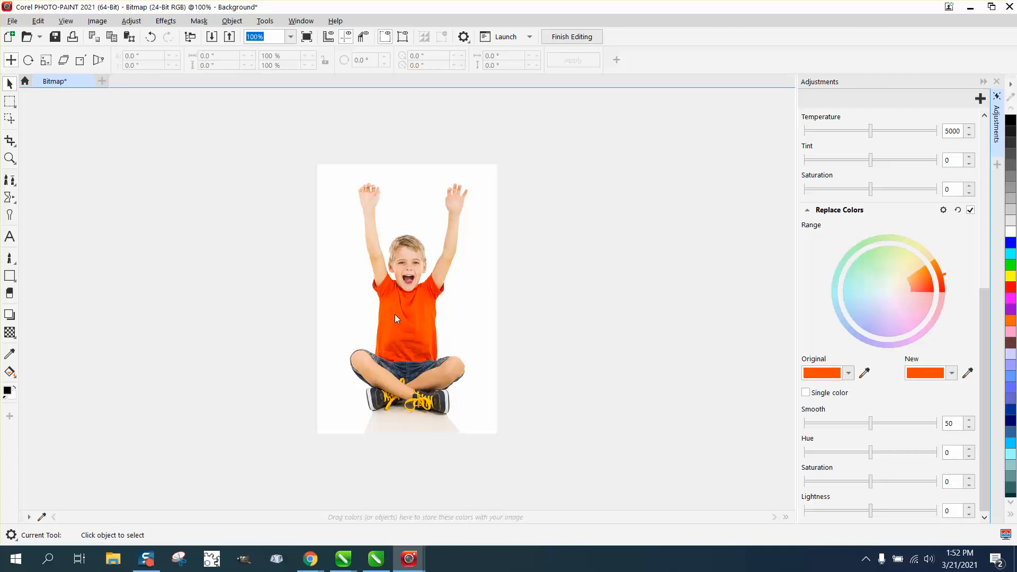
pyautogui.click(951, 373)
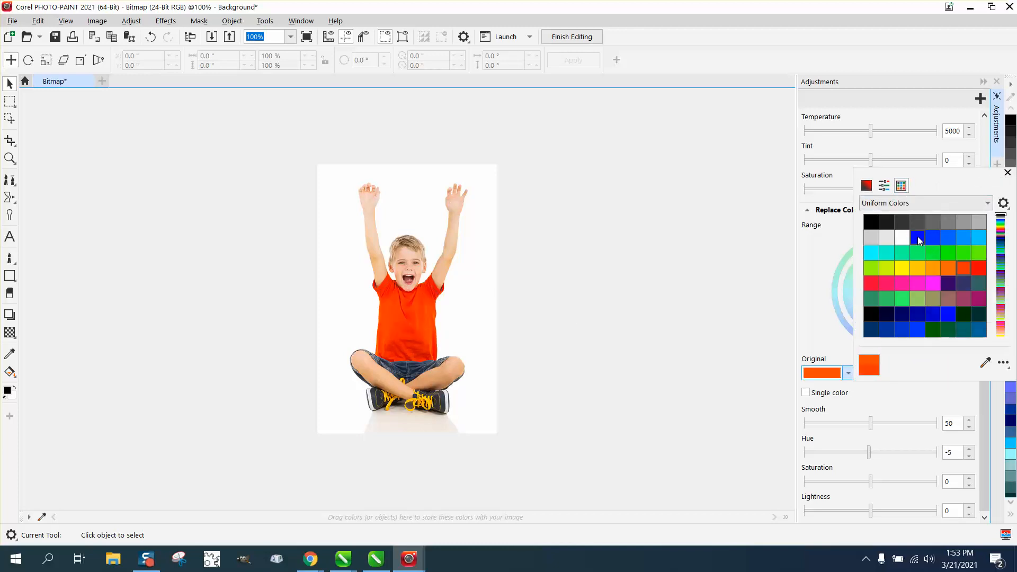
pyautogui.click(918, 237)
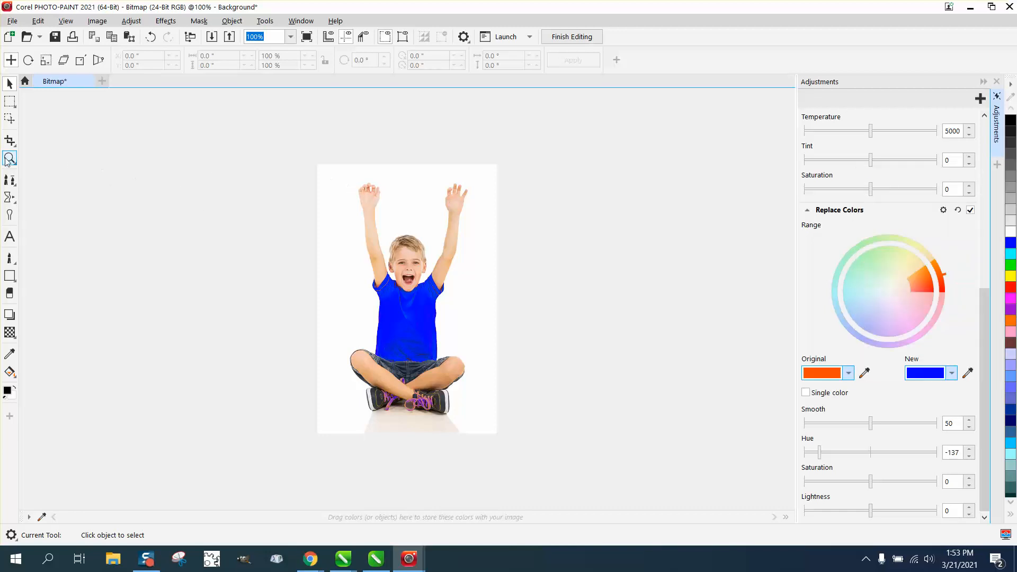
pyautogui.click(10, 159)
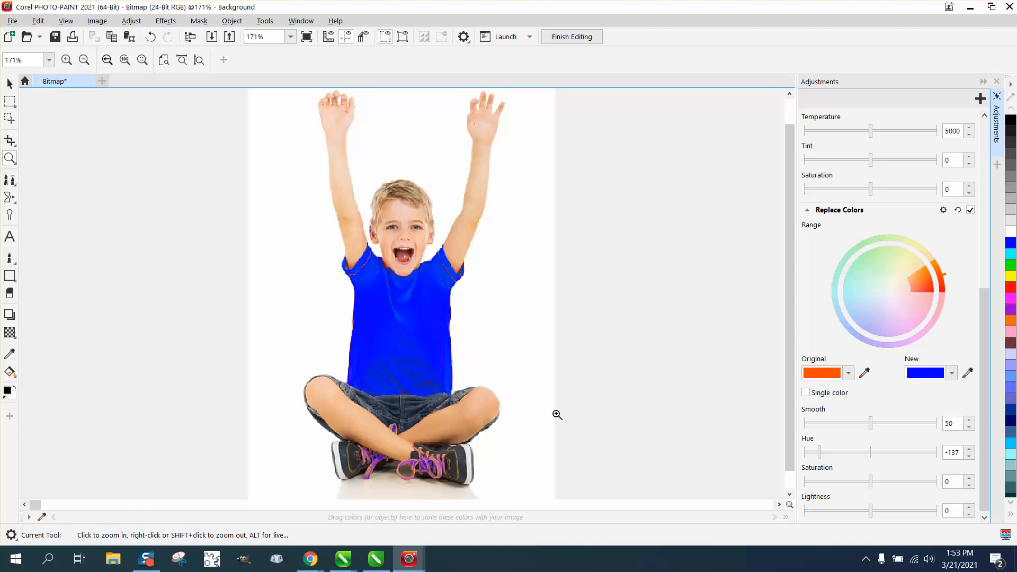
pyautogui.moveTo(447, 325)
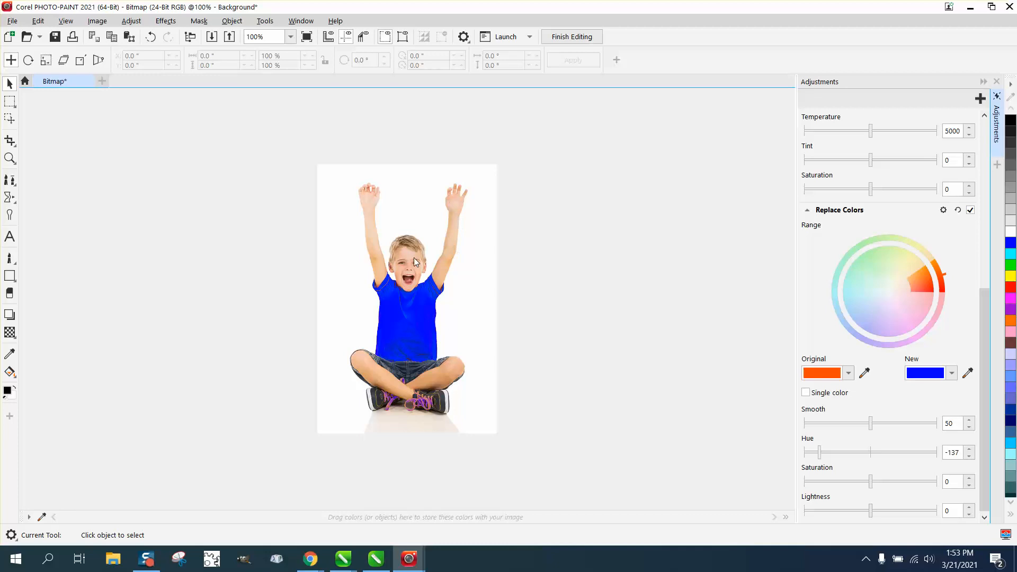
pyautogui.moveTo(427, 303)
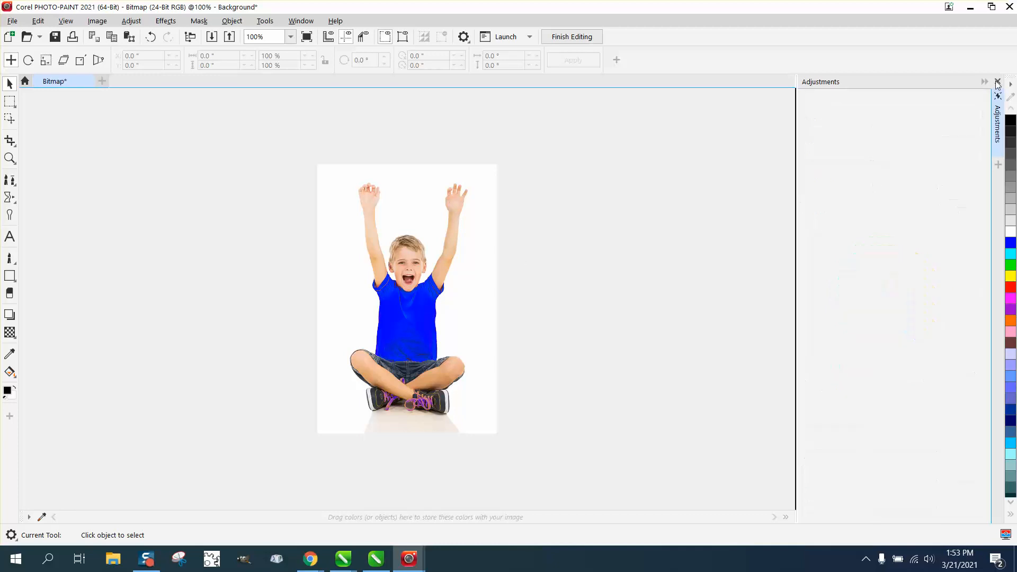
# - Close the Adjustments docker and zoom in on the boy's blue shirt
pyautogui.click(998, 83)
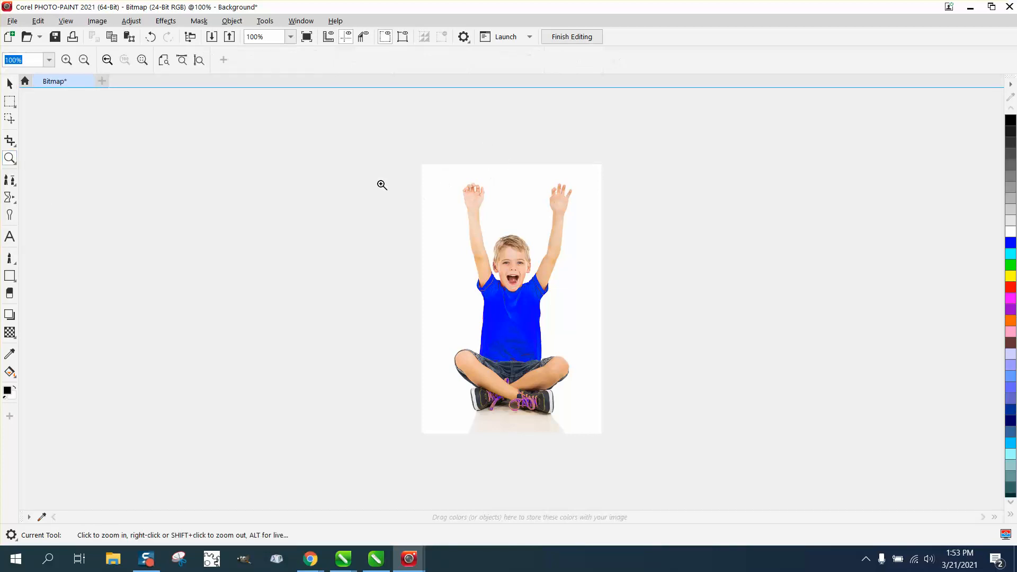
pyautogui.click(382, 184)
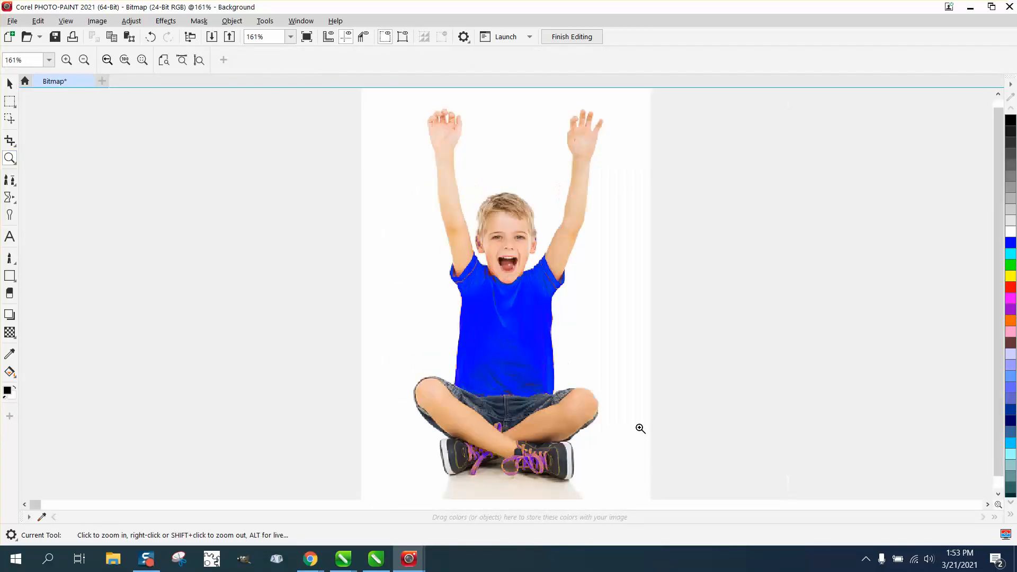